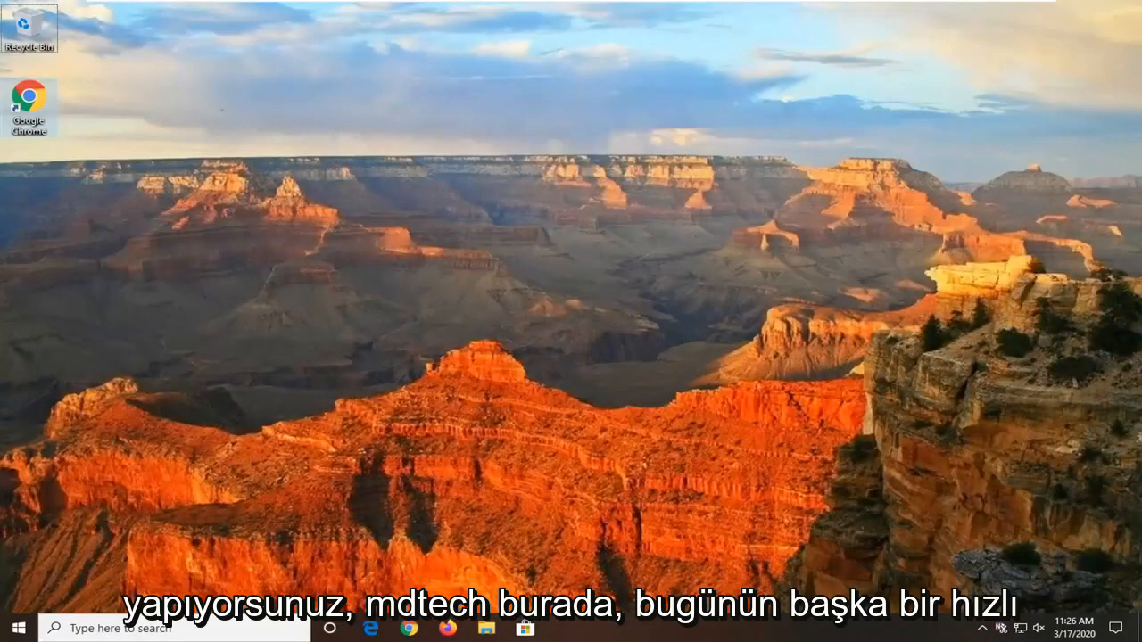
{"action": "mouse_move", "coordinate": [831, 344]}
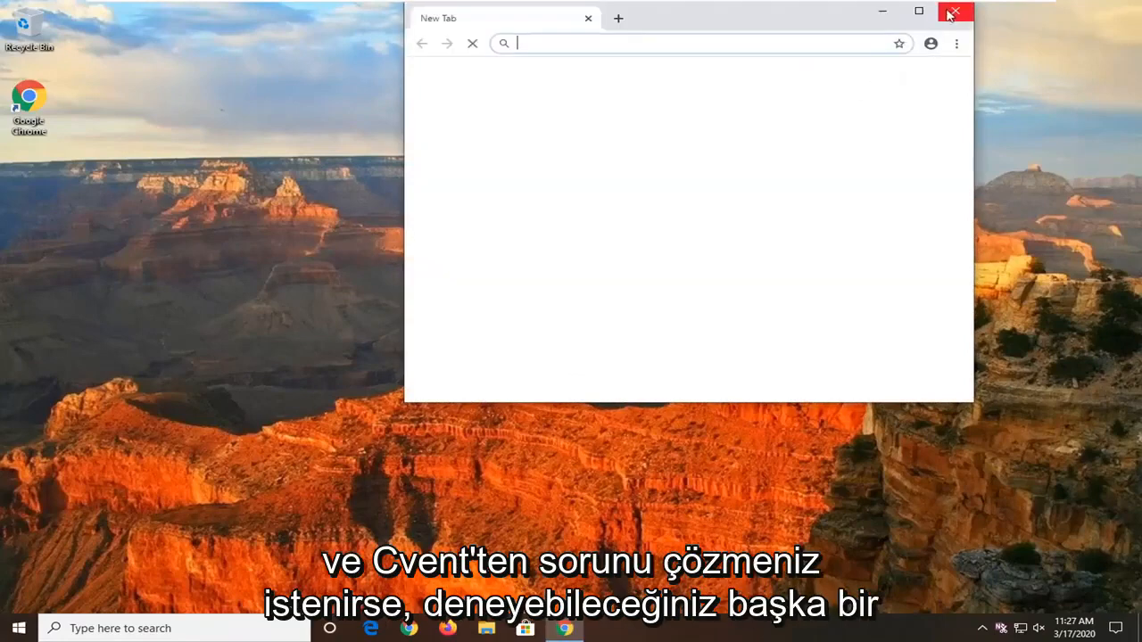
Close the Chrome window to return to the desktop
{"action": "left_click", "coordinate": [956, 10]}
{"action": "type", "text": "sound"}
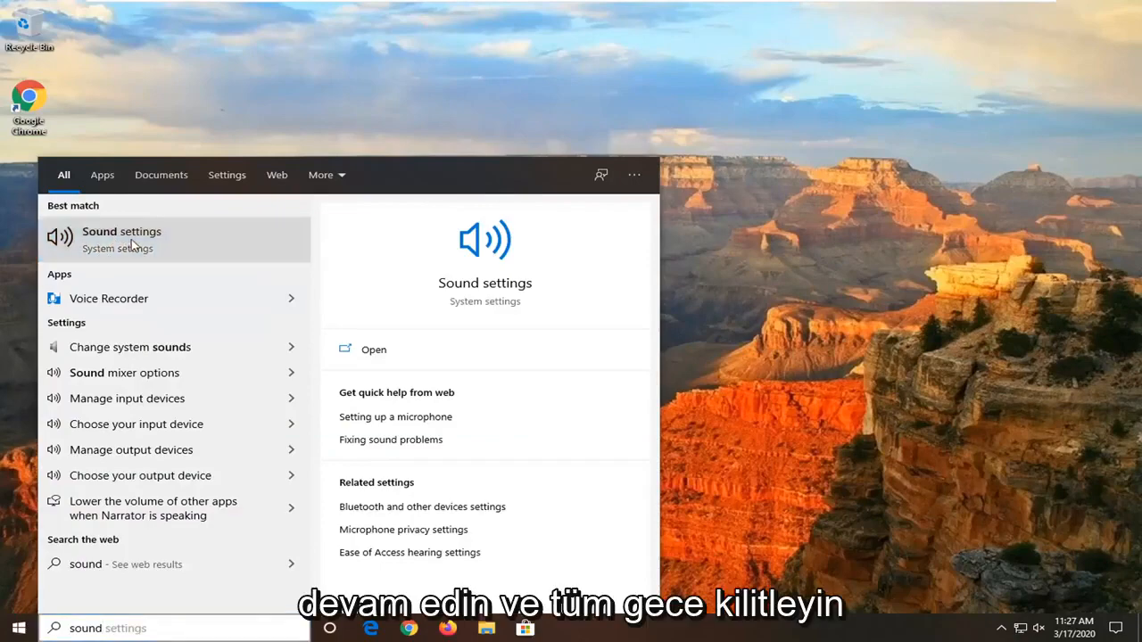
Go to the Sound settings page from the 'sound settings' search result
{"action": "left_click", "coordinate": [121, 239]}
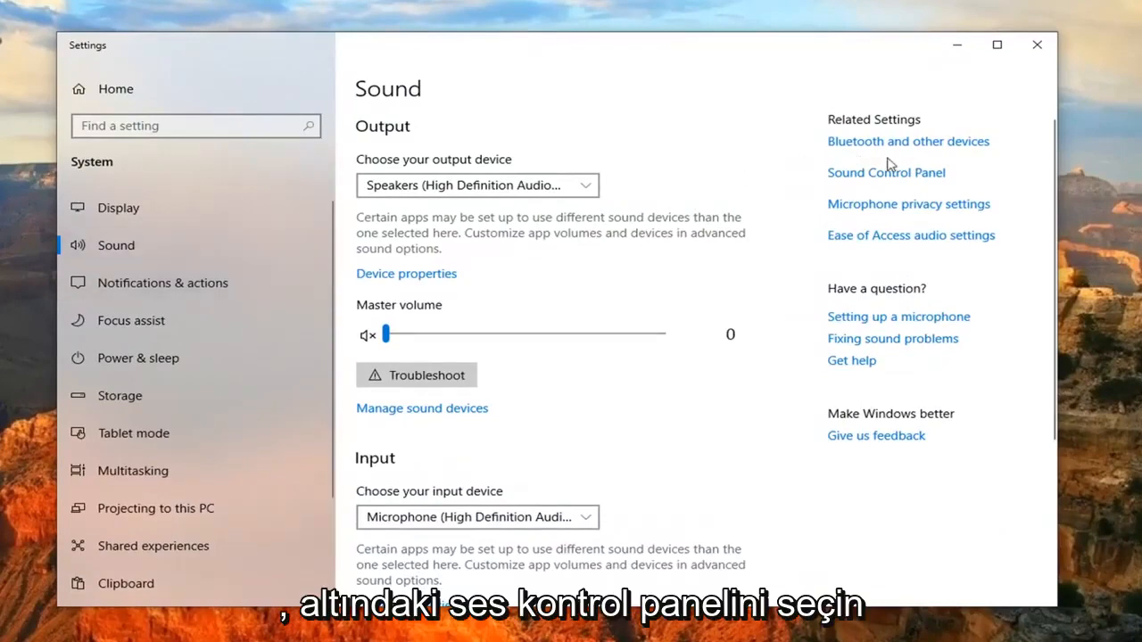
{"action": "mouse_move", "coordinate": [866, 172]}
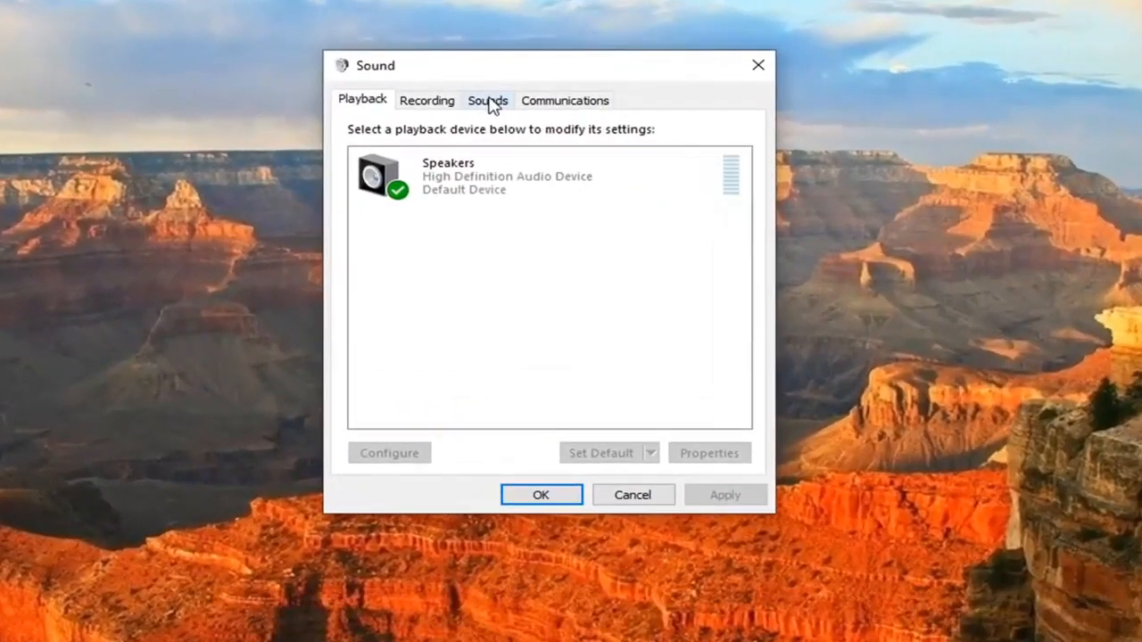
Set the sound scheme to Windows Default in the Sound dialog
{"action": "left_click", "coordinate": [488, 100]}
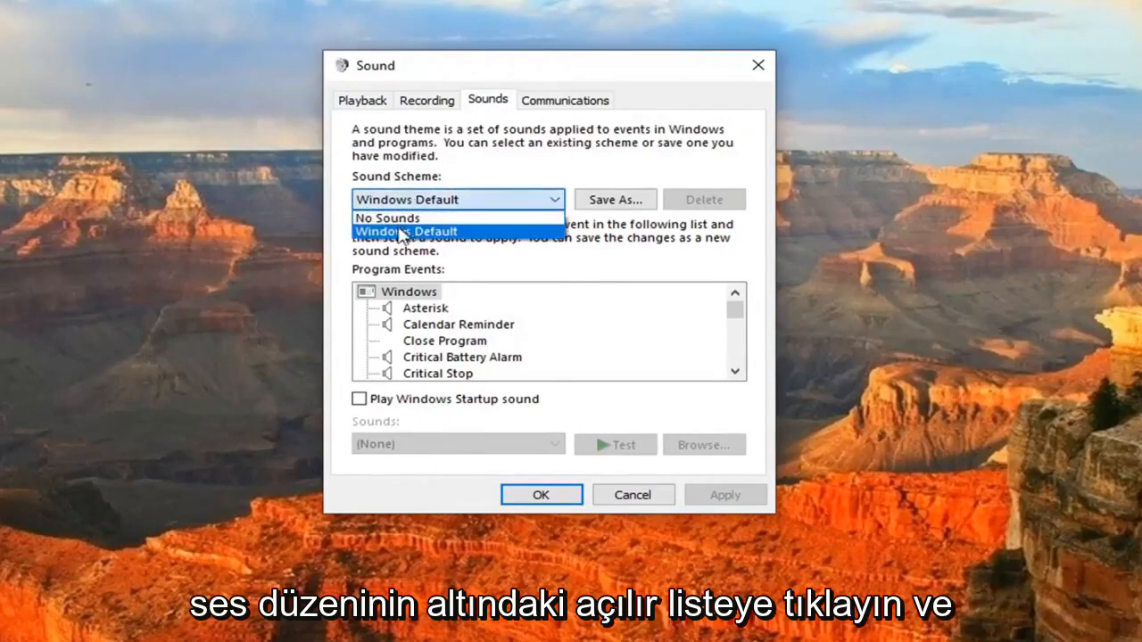
{"action": "left_click", "coordinate": [407, 232]}
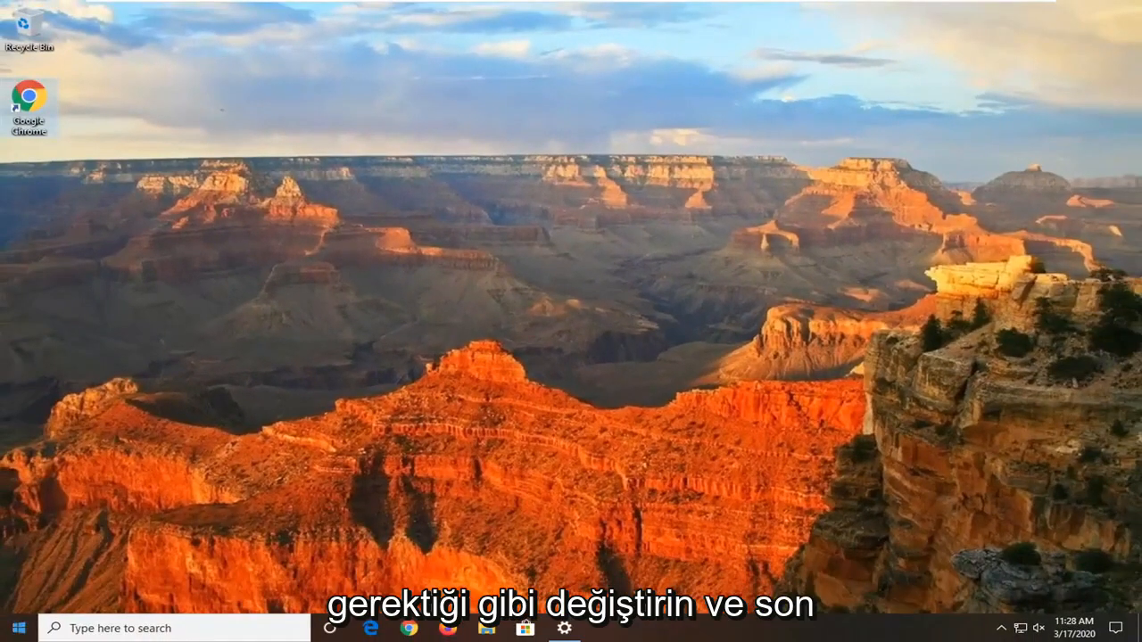
Launch Command Prompt as administrator via a 'cmd' search, approving the UAC prompt
{"action": "left_click", "coordinate": [12, 628]}
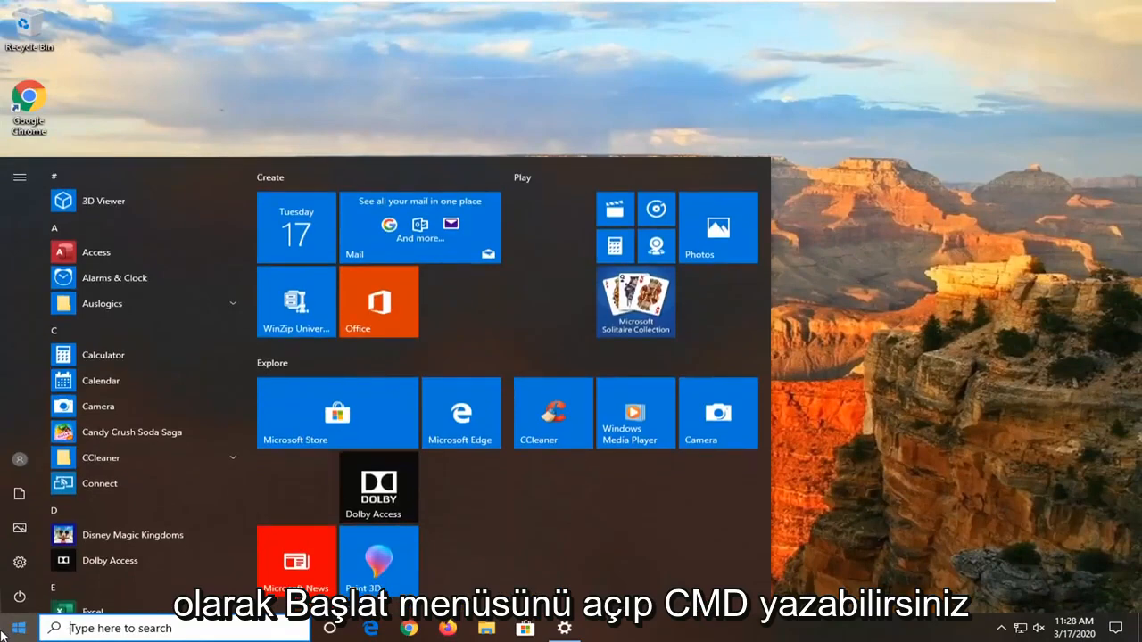
{"action": "type", "text": "cmd"}
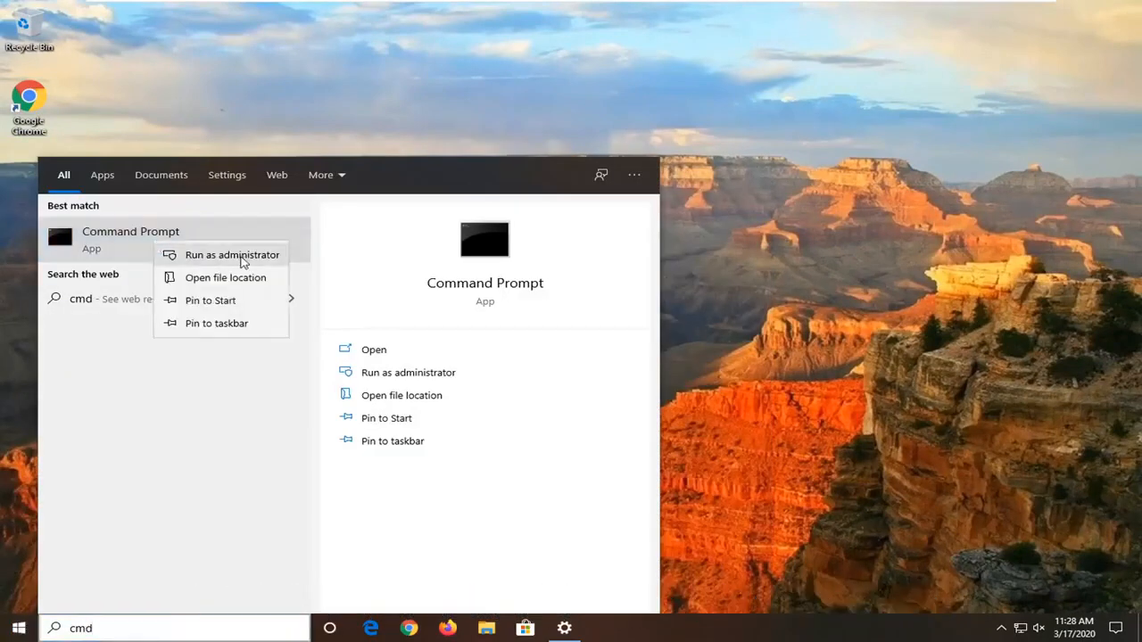
{"action": "left_click", "coordinate": [232, 254]}
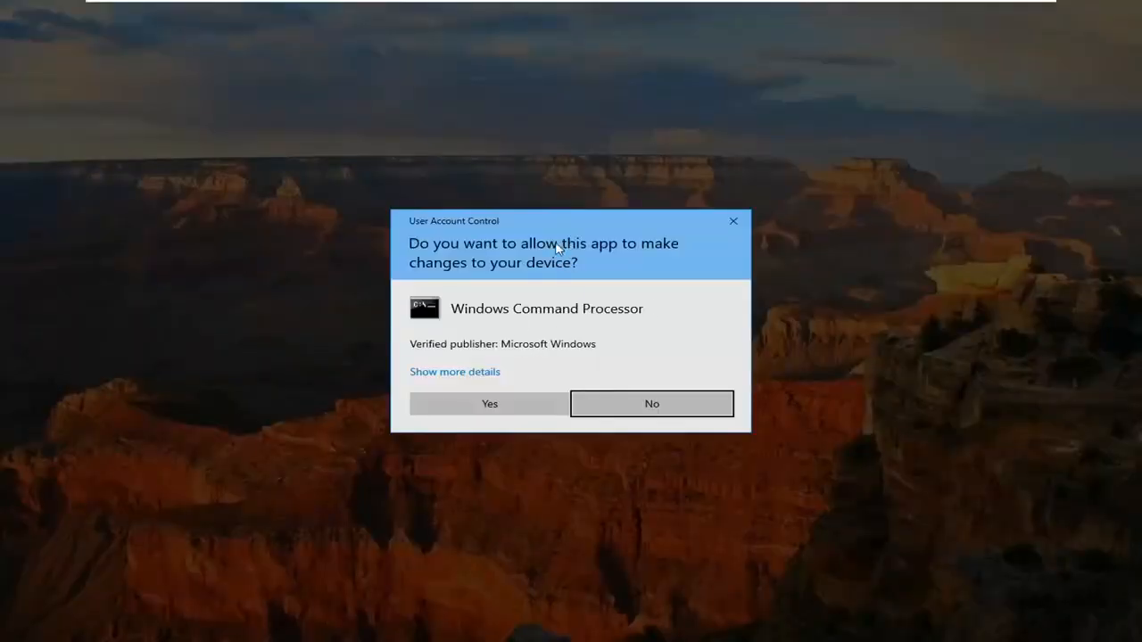
{"action": "left_click", "coordinate": [489, 403]}
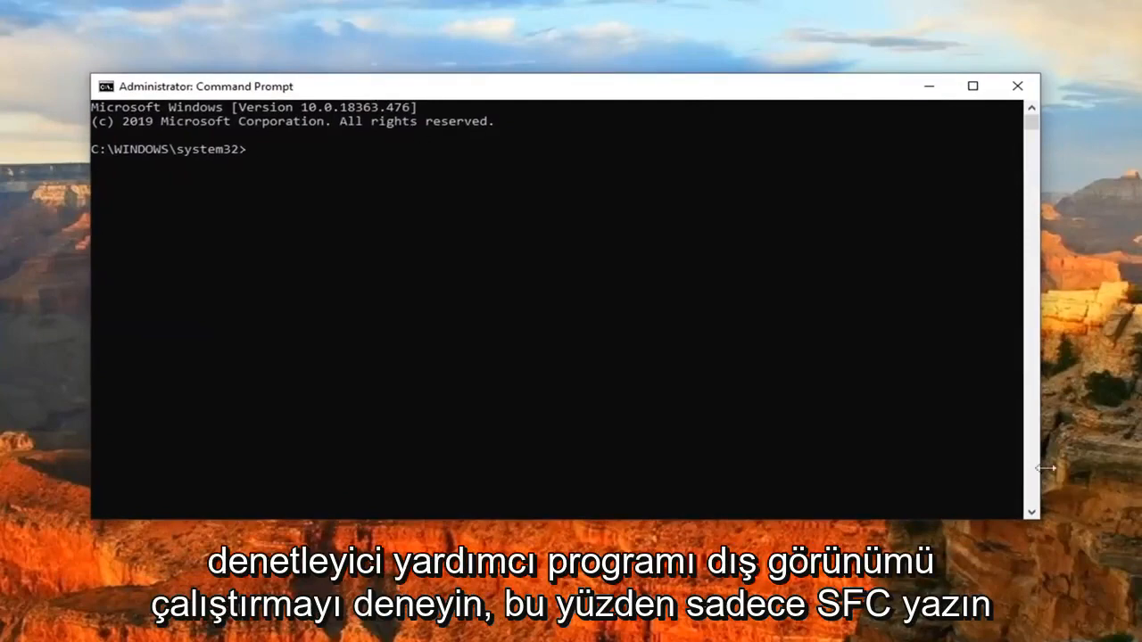
{"action": "mouse_move", "coordinate": [198, 307]}
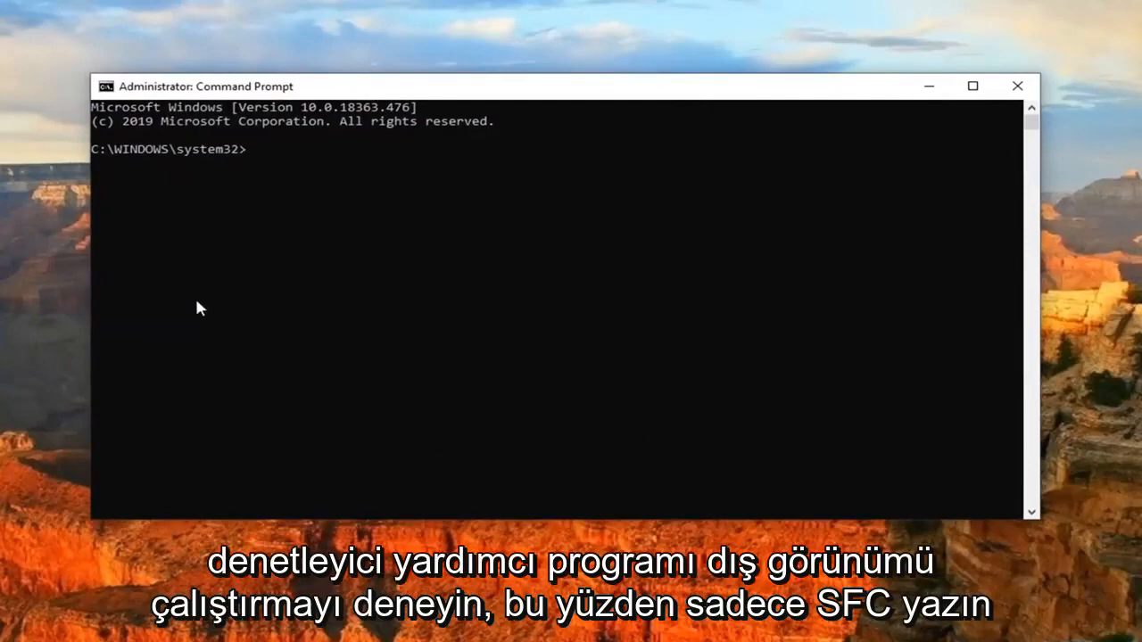
Run 'sfc /scannow' to start the system file scan
{"action": "type", "text": "sfc"}
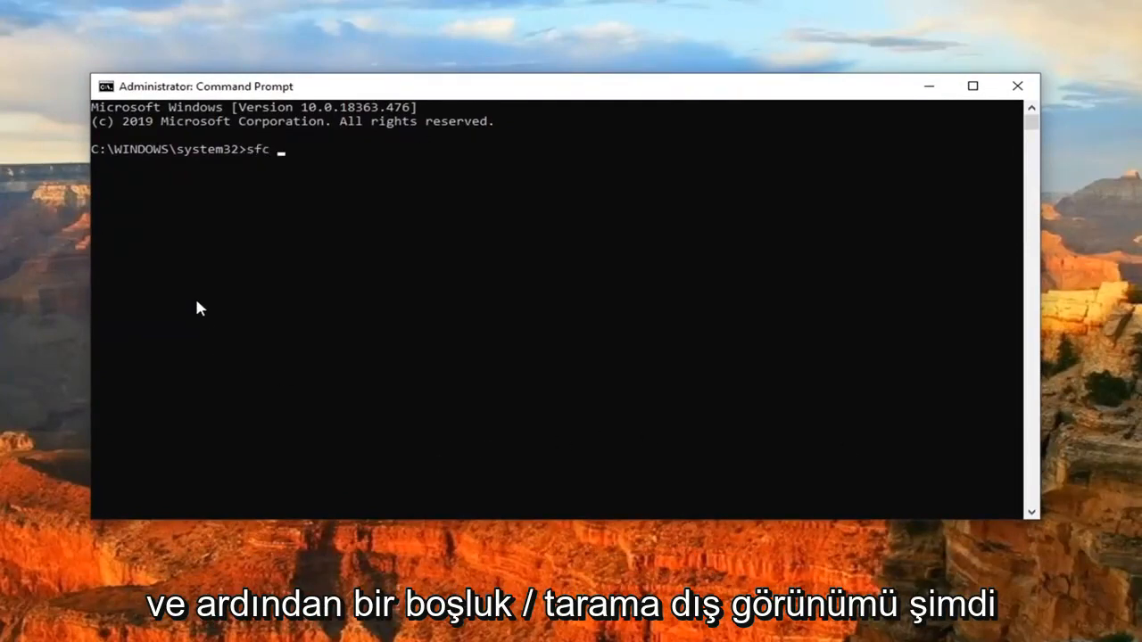
{"action": "type", "text": "/scannow"}
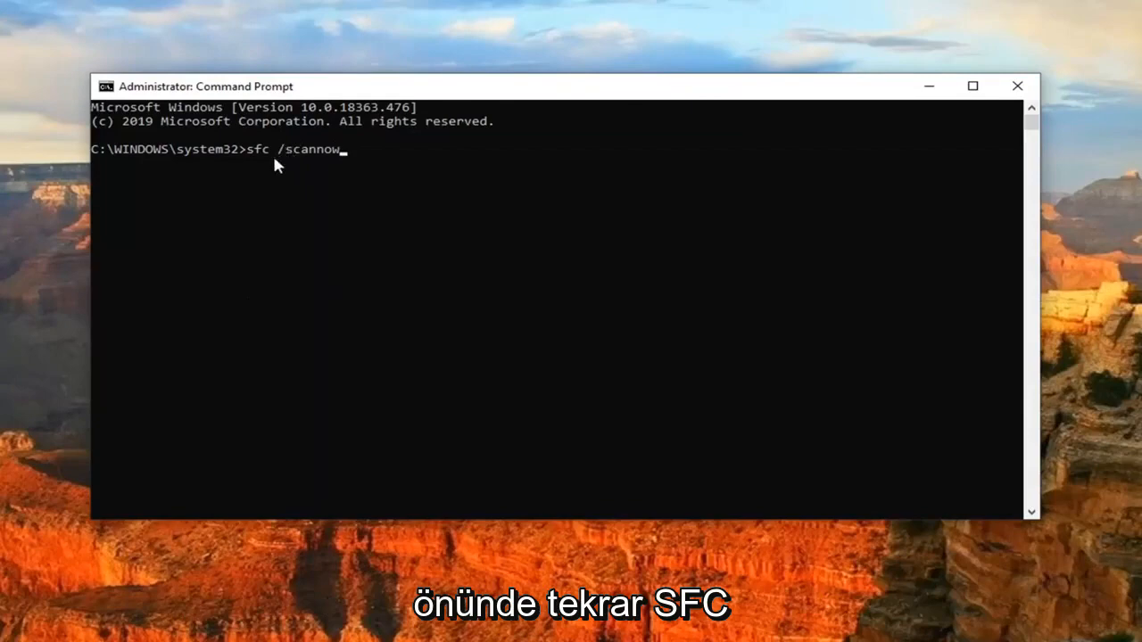
{"action": "mouse_move", "coordinate": [257, 144]}
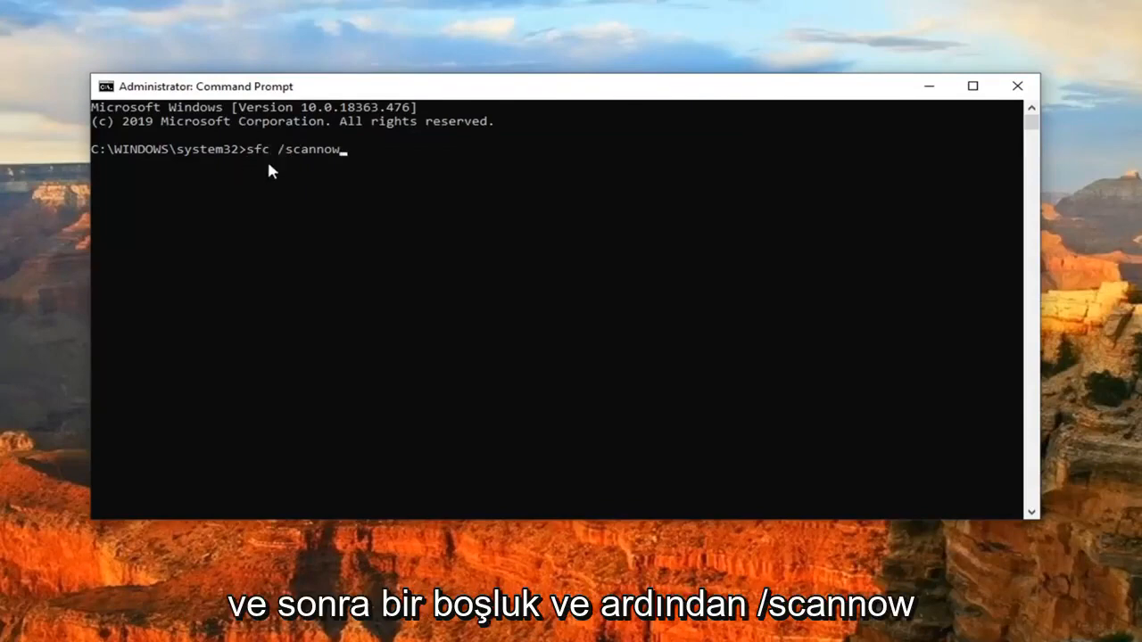
{"action": "mouse_move", "coordinate": [357, 277]}
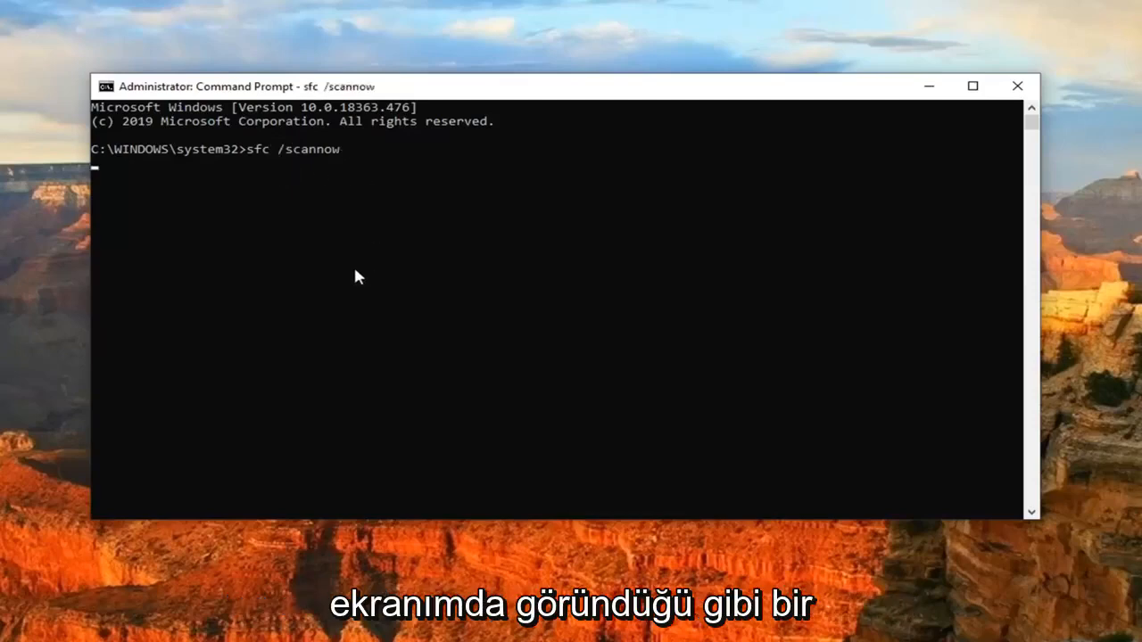
{"action": "key", "text": "Enter"}
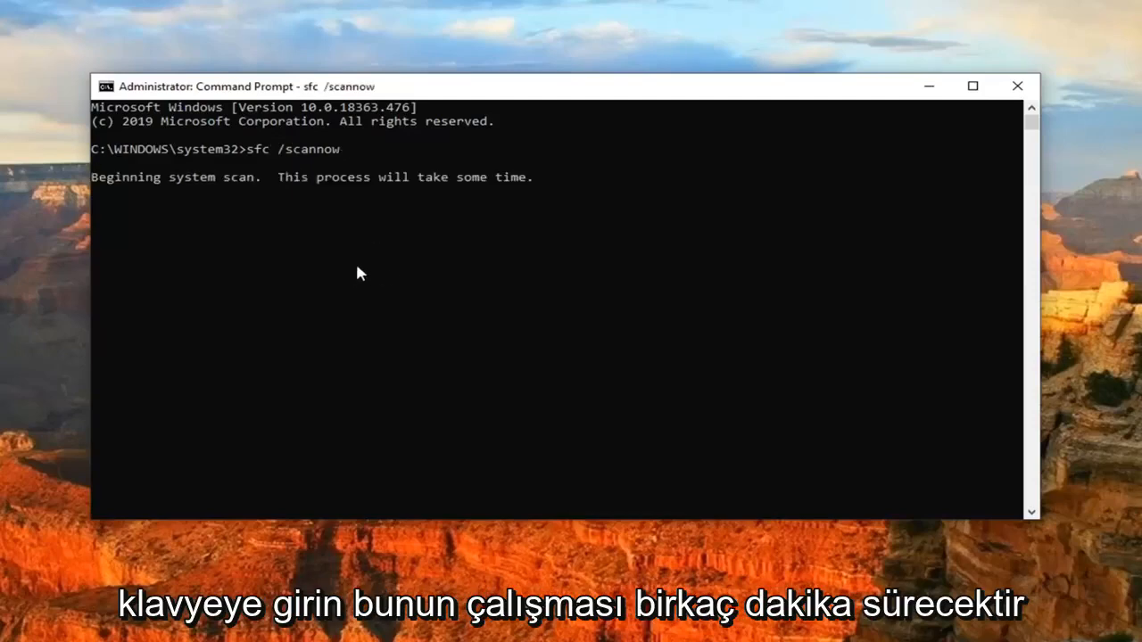